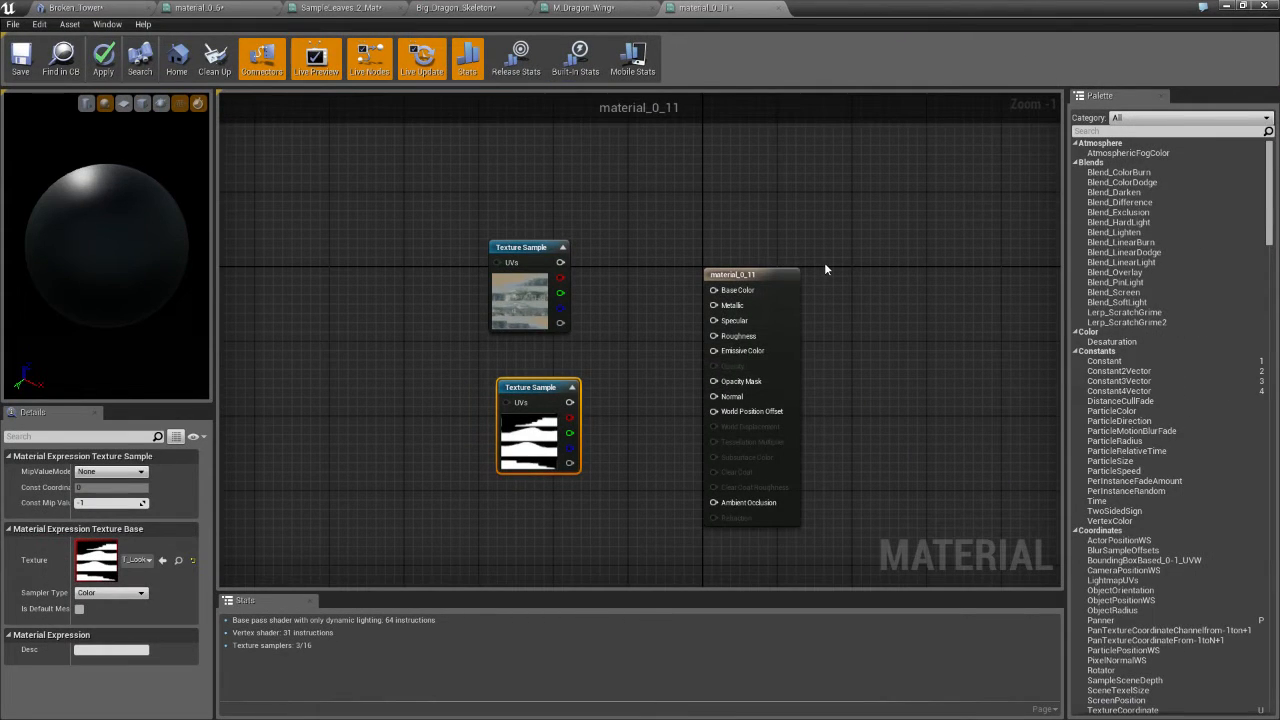
pyautogui.moveTo(840, 261)
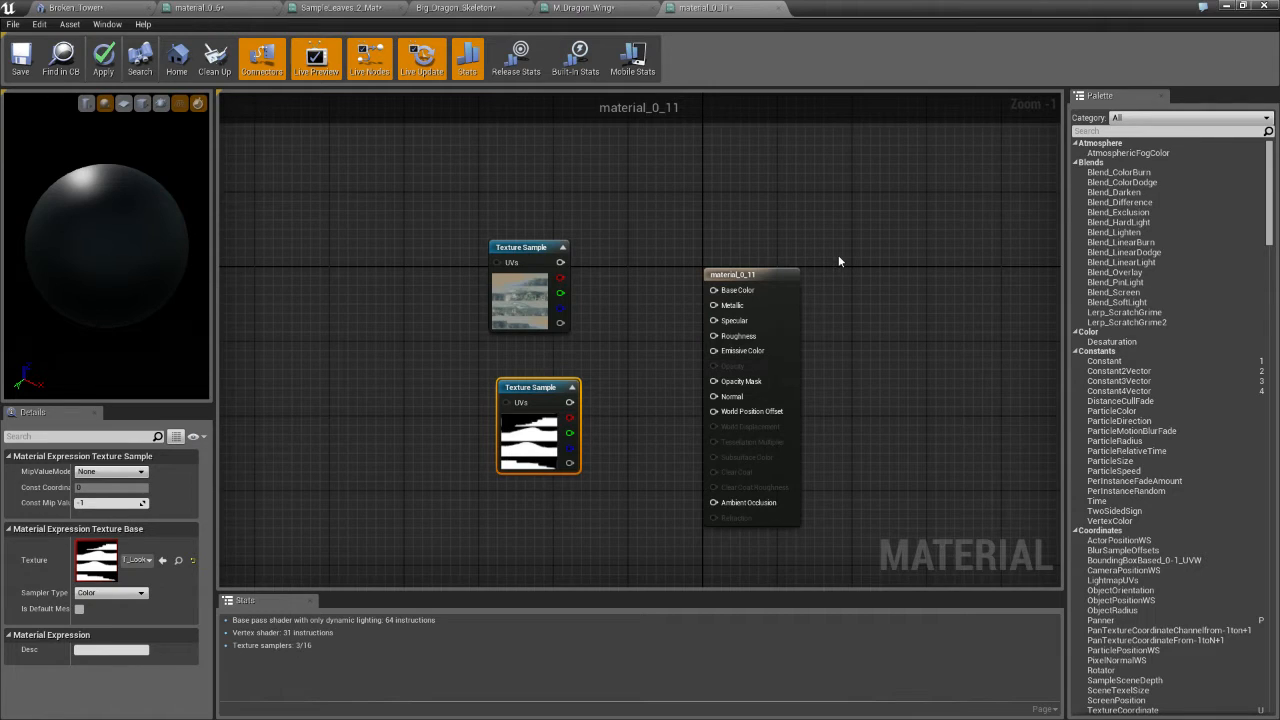
pyautogui.moveTo(185, 152)
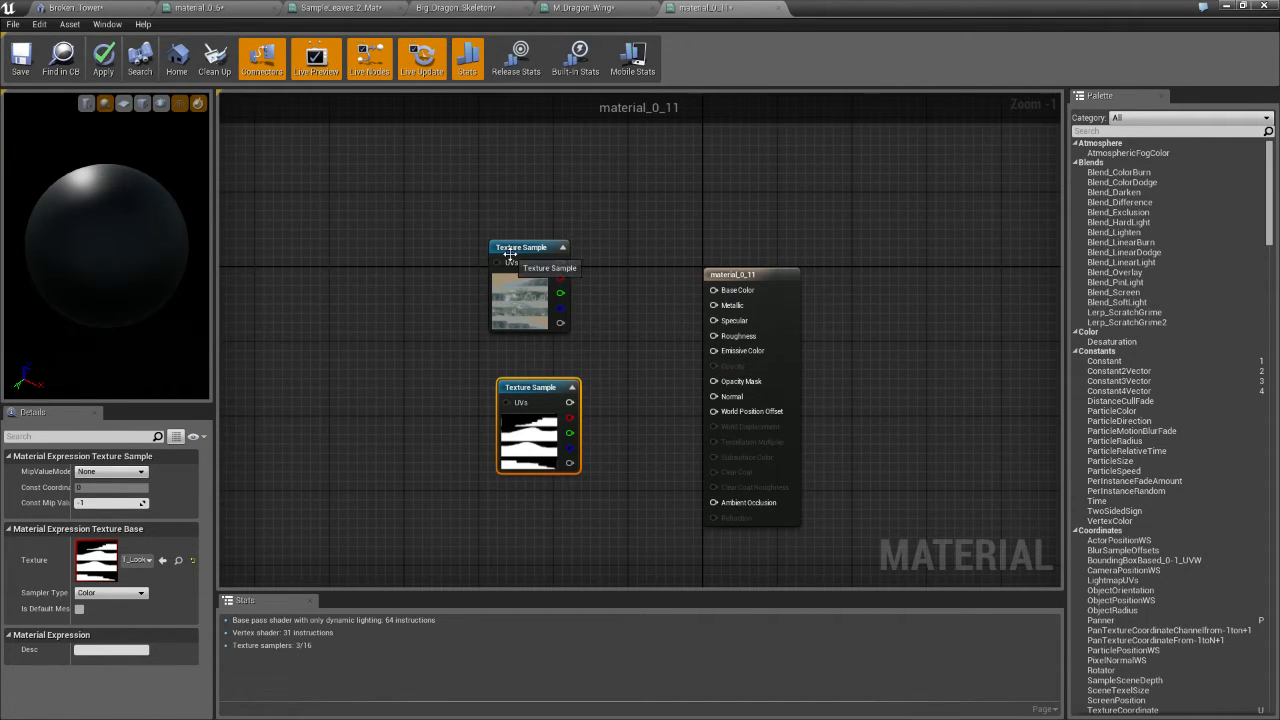
# Step: Move the colour Texture Sample node up and to the left in the material graph
pyautogui.moveTo(528, 247); pyautogui.dragTo(518, 219)
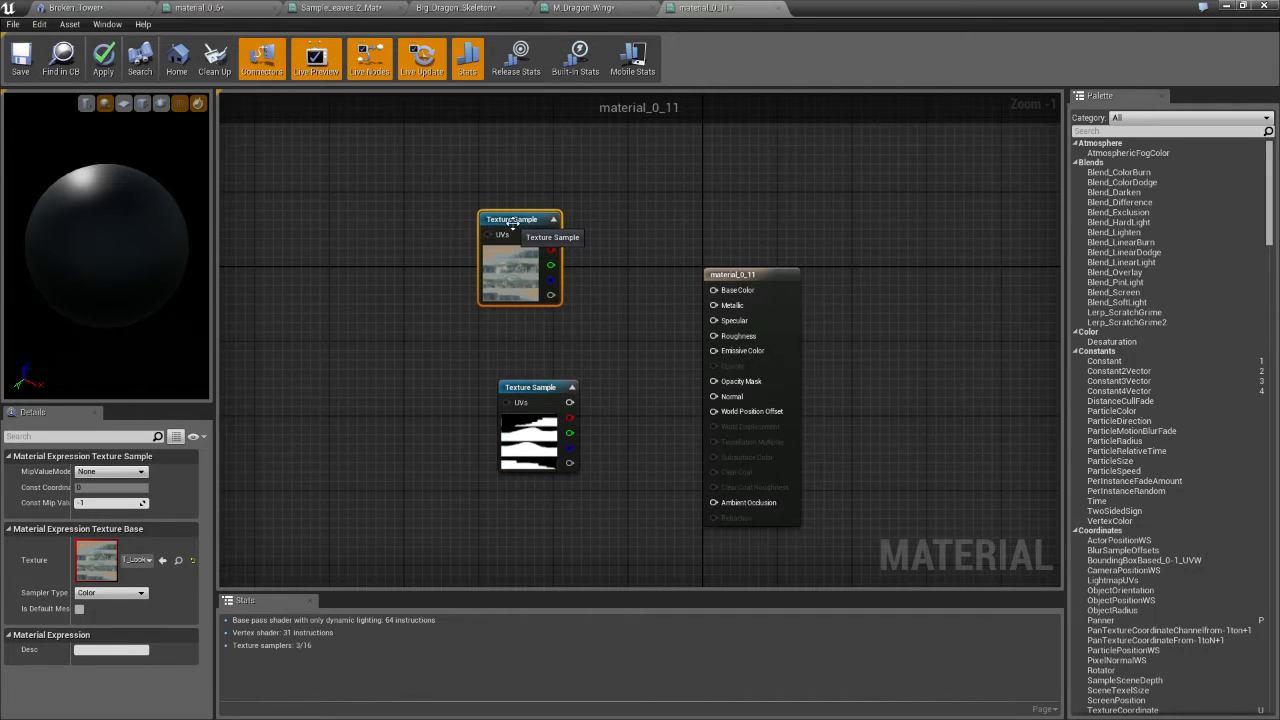
pyautogui.moveTo(547, 390)
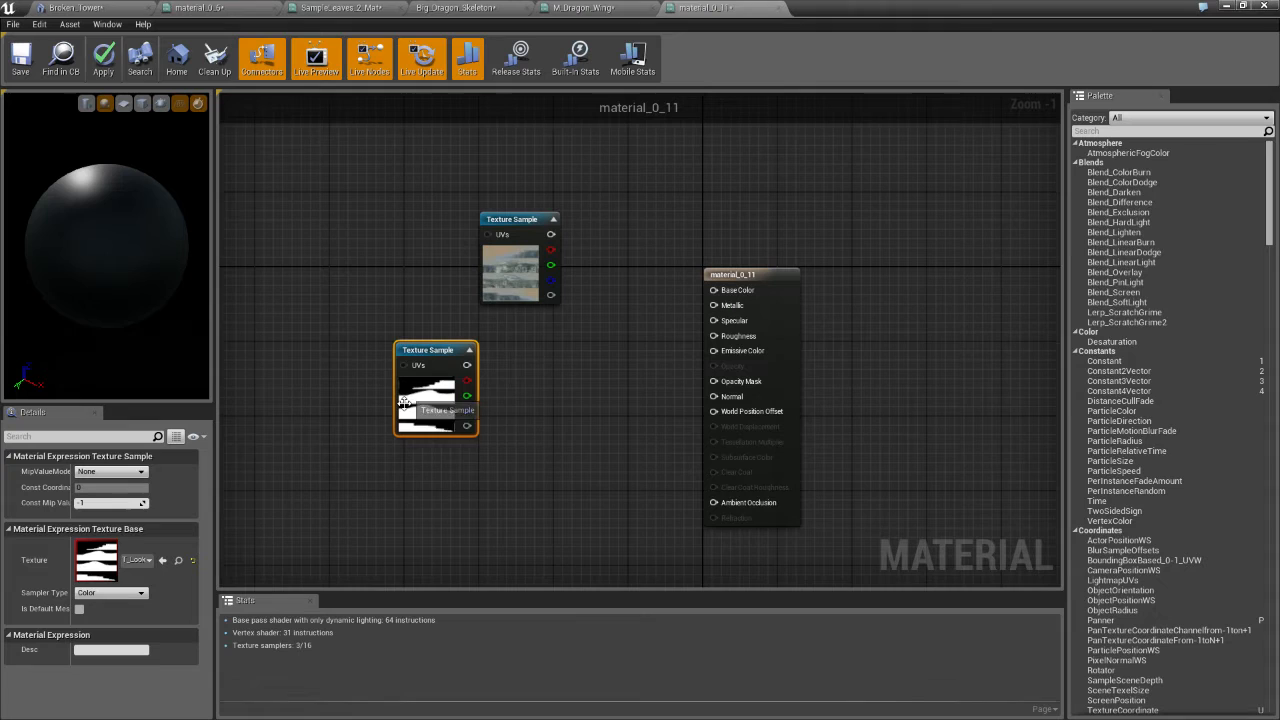
pyautogui.moveTo(428, 408)
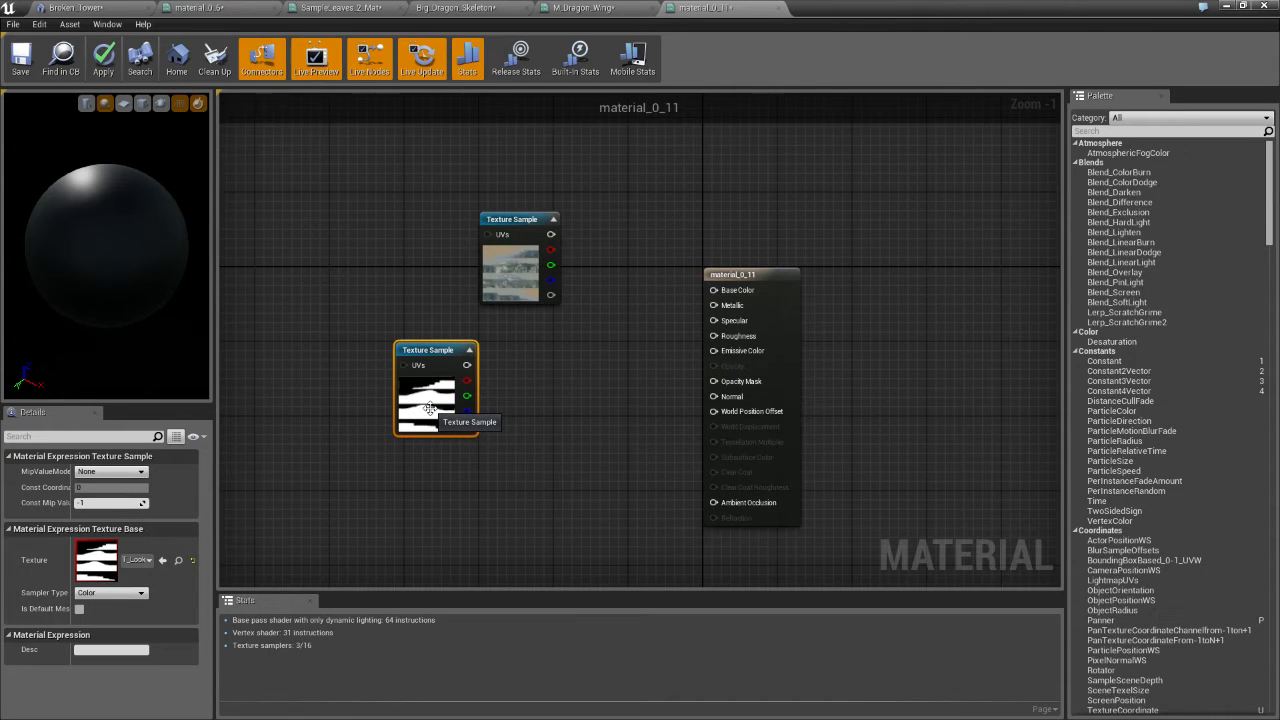
pyautogui.moveTo(729, 273)
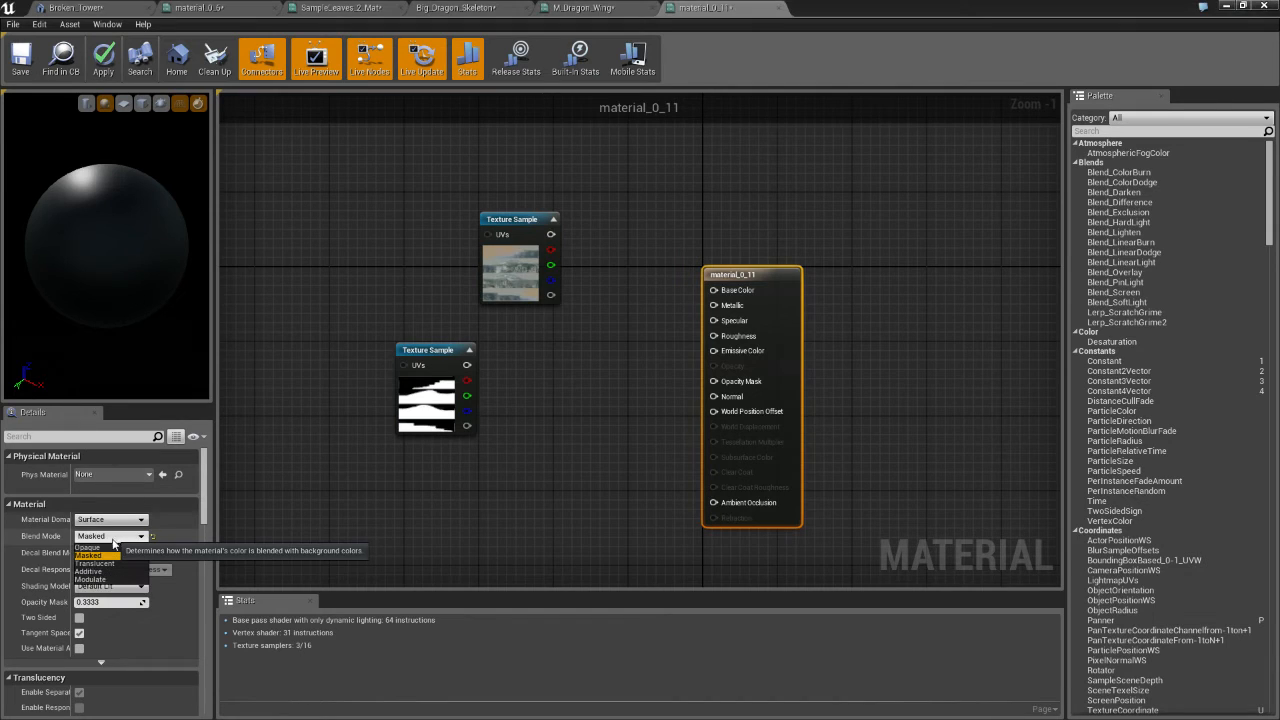
# Step: Change the material's Blend Mode from Opaque to Masked in Details
pyautogui.click(90, 548)
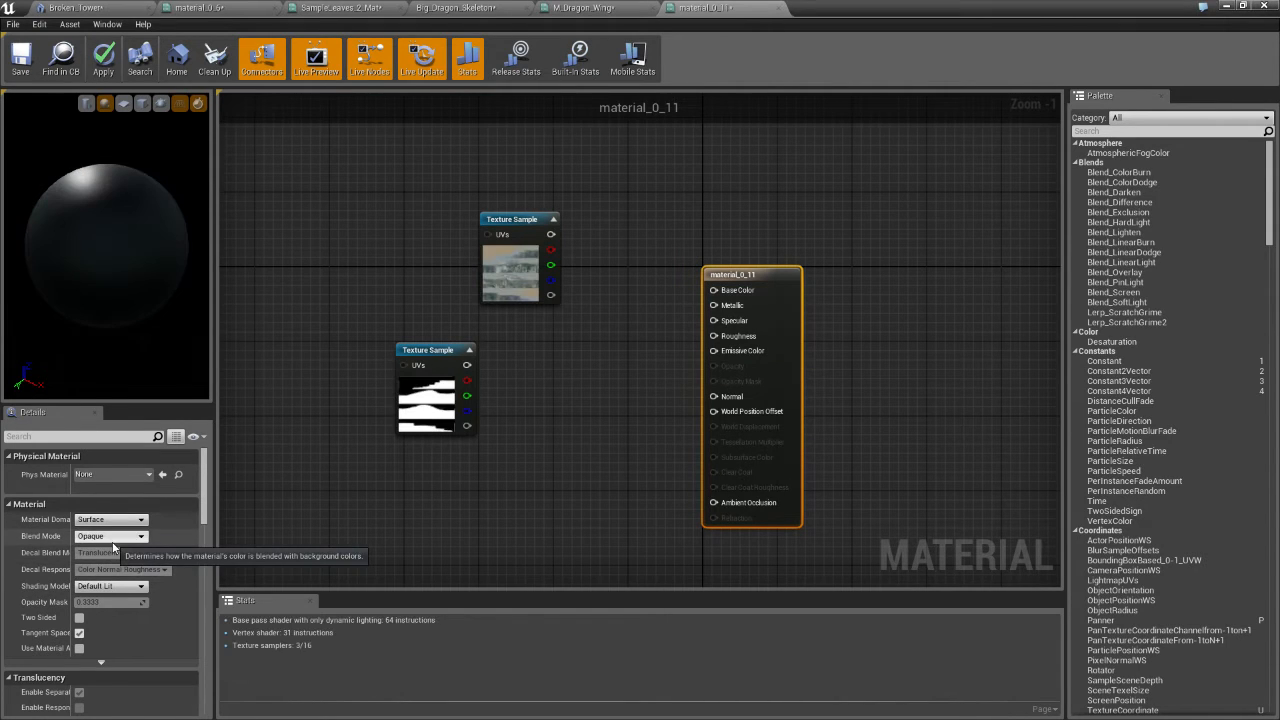
pyautogui.click(140, 536)
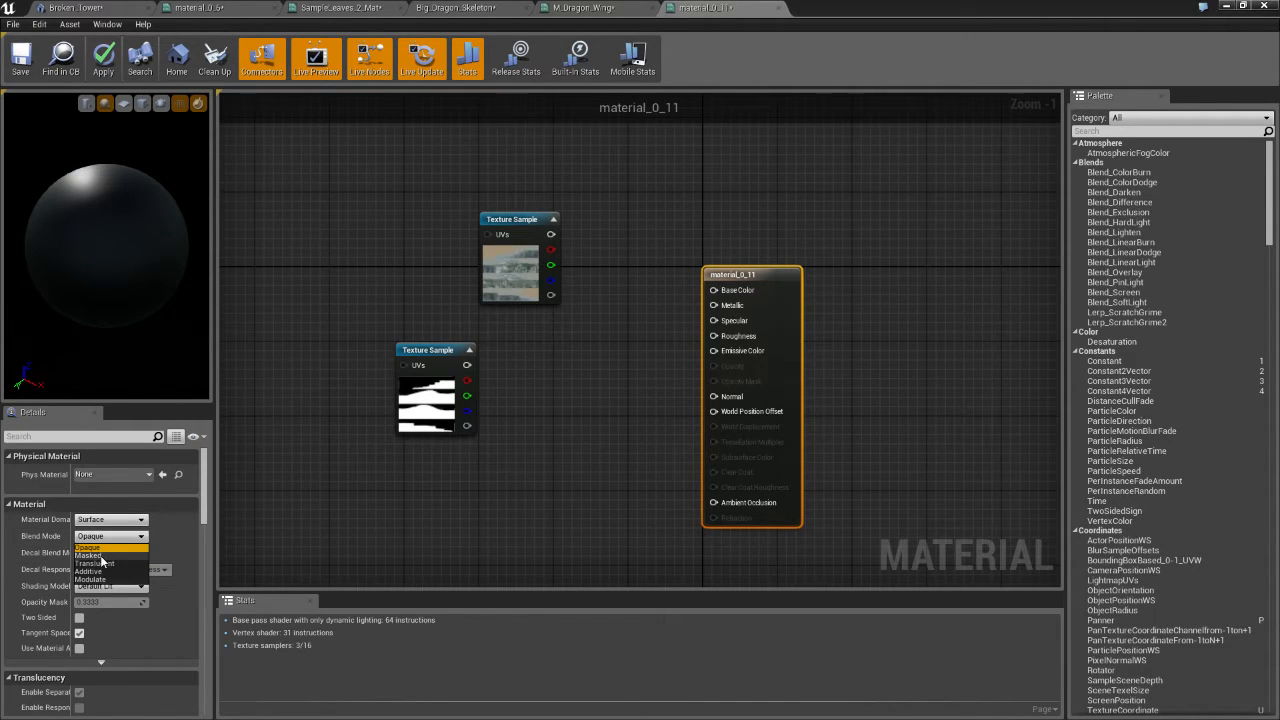
pyautogui.click(95, 555)
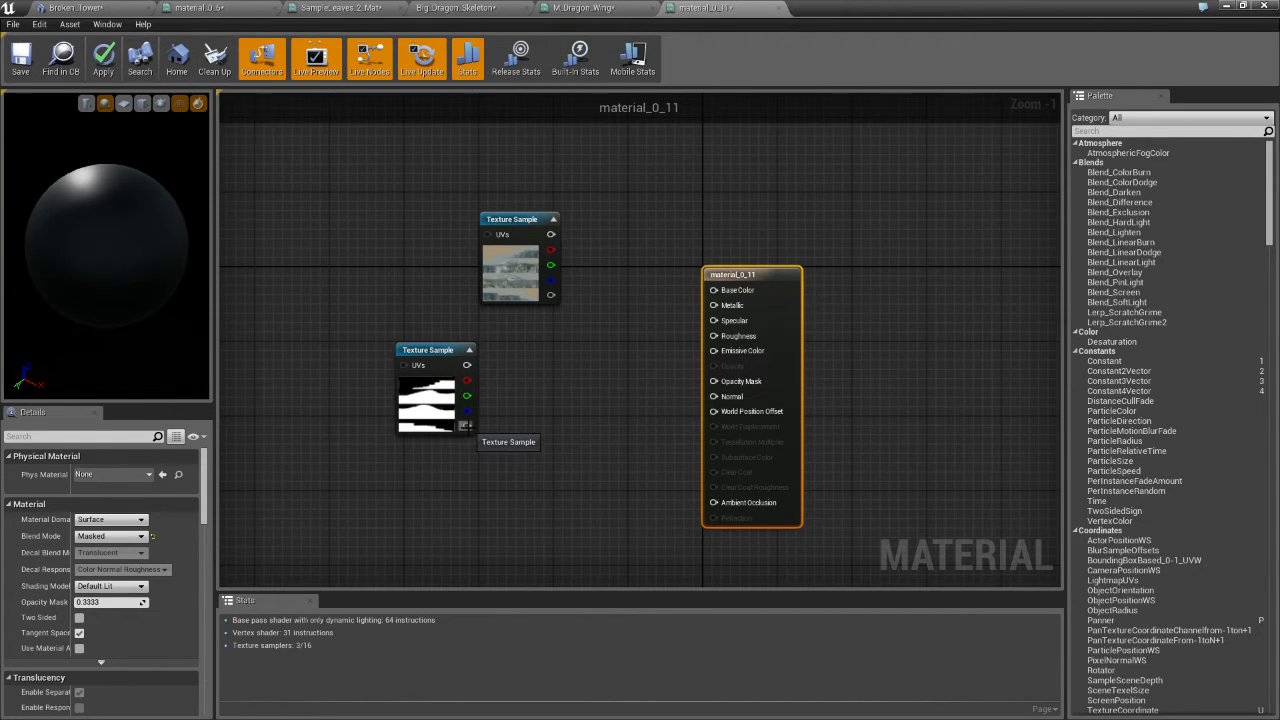
# Step: Connect the mask's output to Opacity Mask and apply the material changes
pyautogui.moveTo(466, 398); pyautogui.dragTo(567, 430)
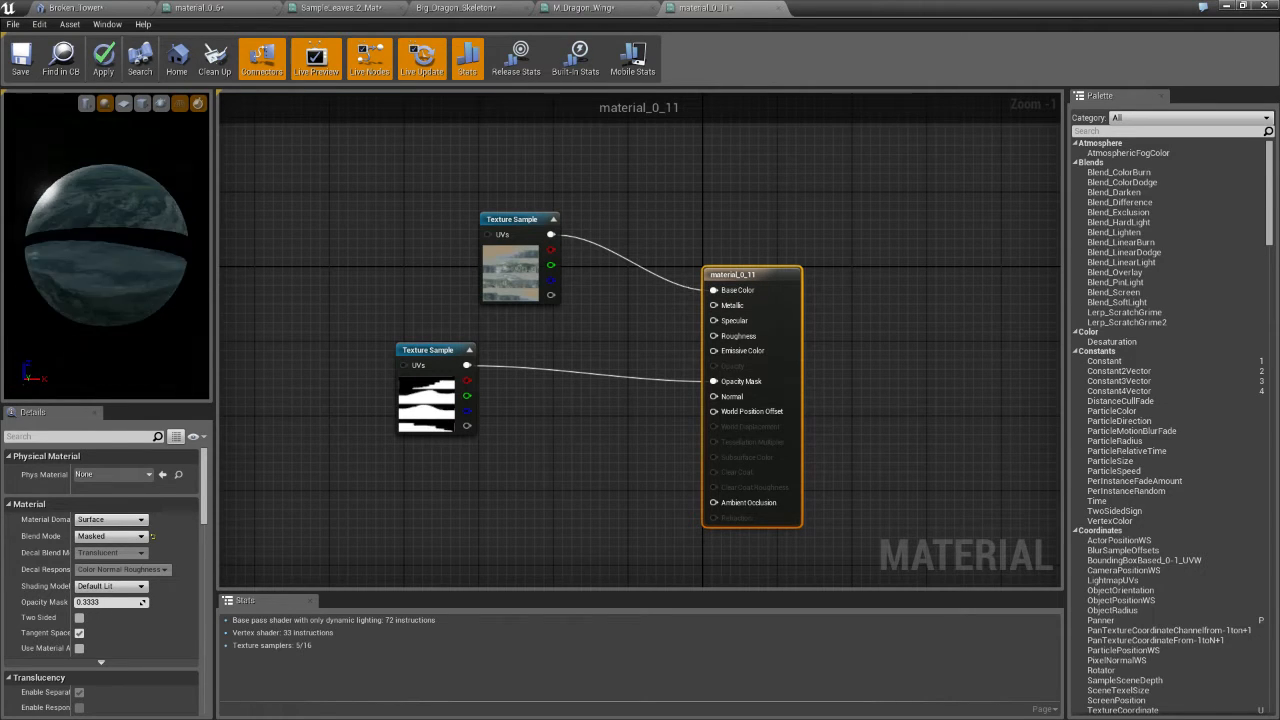
pyautogui.click(103, 58)
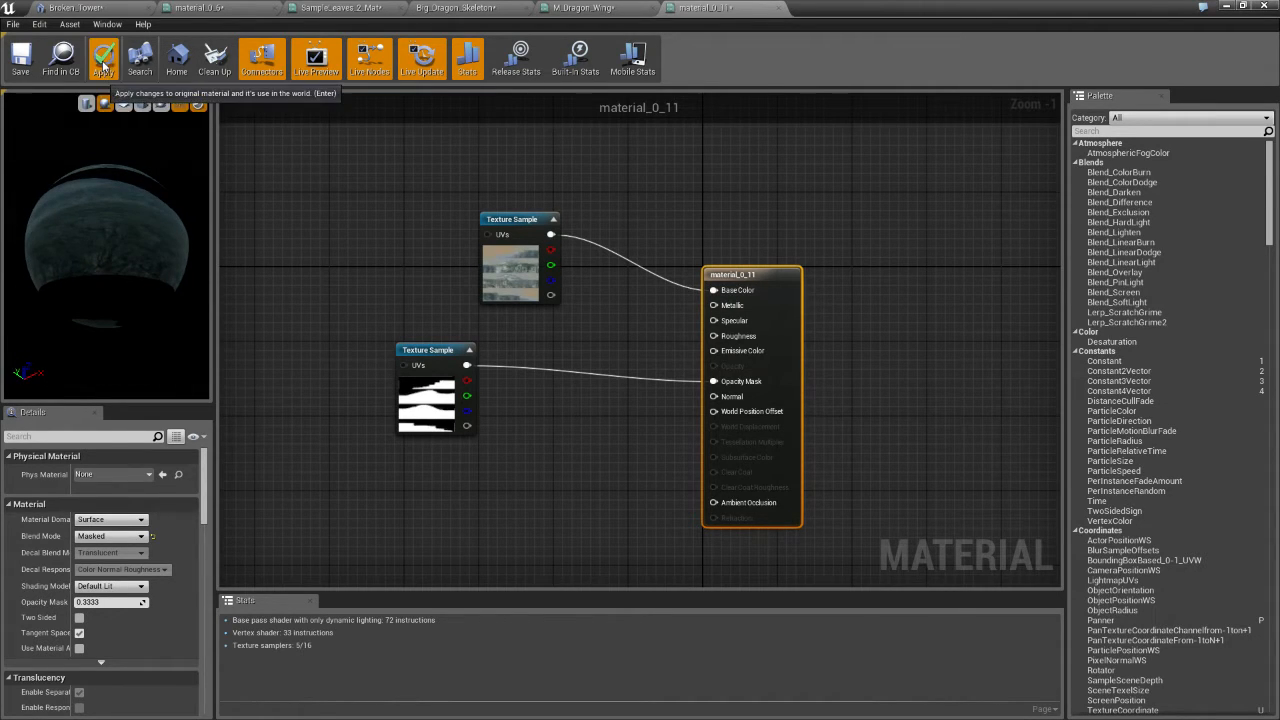
pyautogui.click(105, 57)
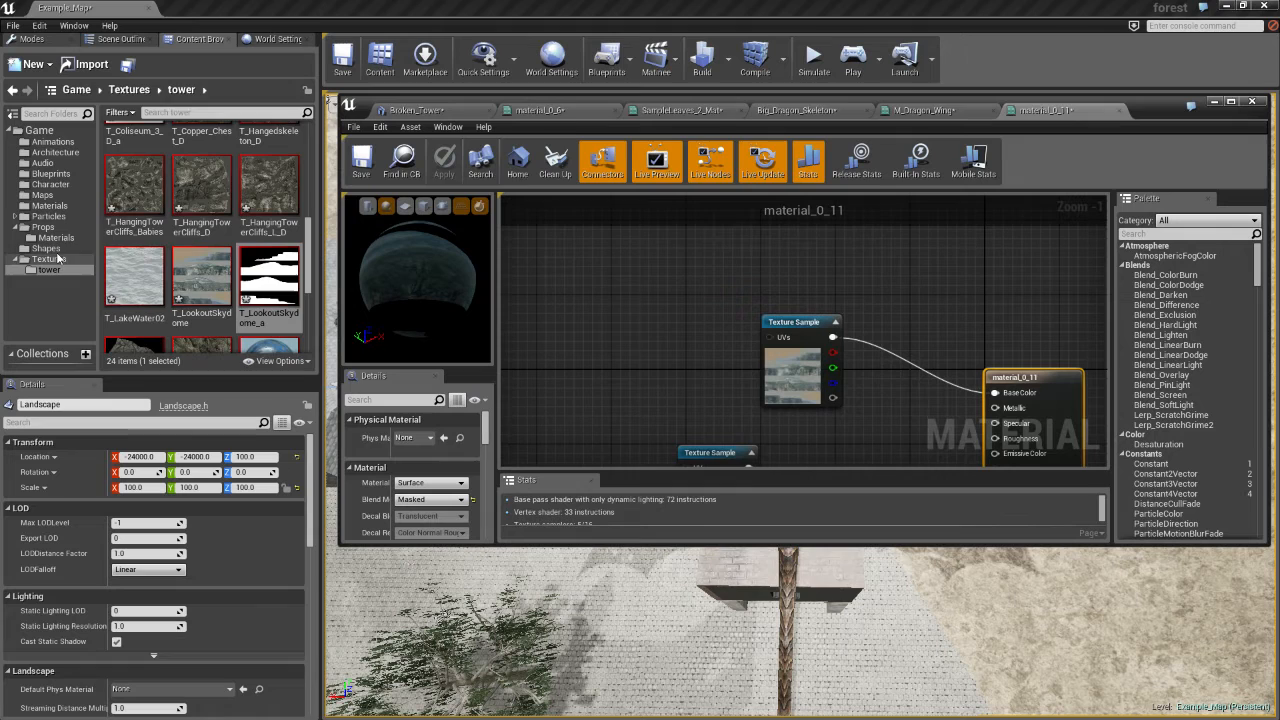
# Step: Select the normal map texture asset in the Content Browser
pyautogui.click(128, 89)
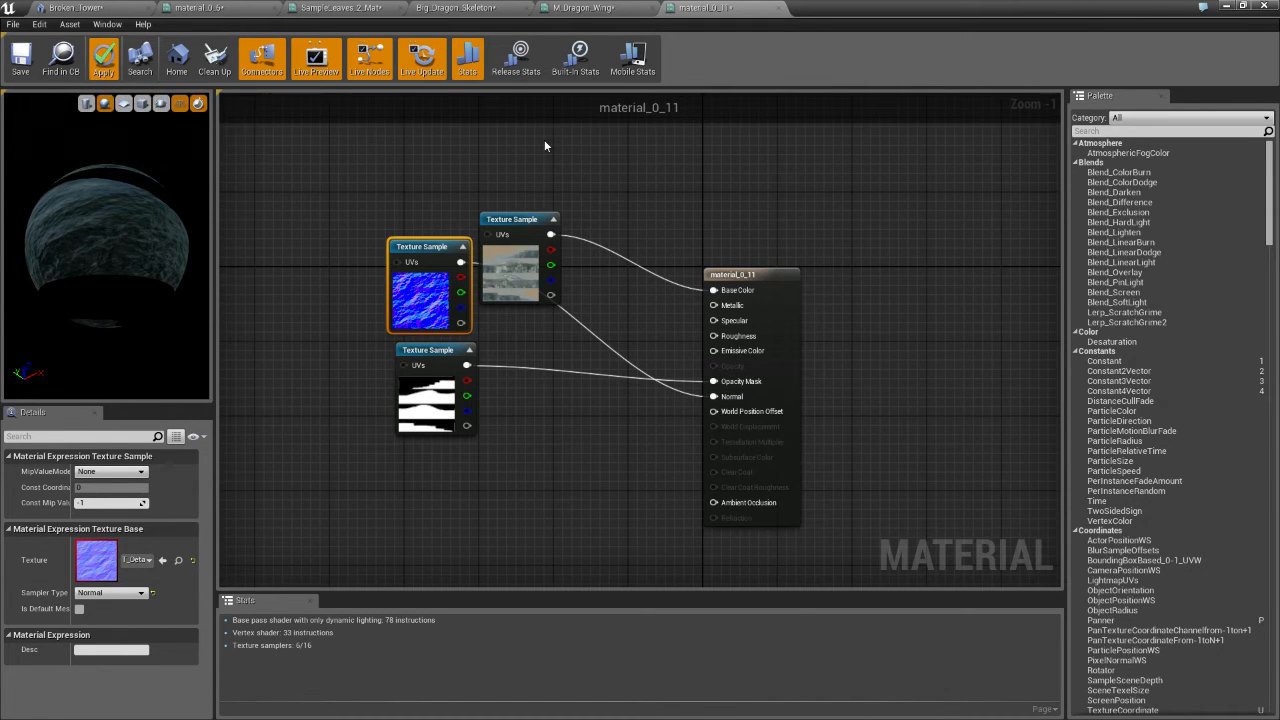
# Step: Apply the normal-mapped changes to the original material
pyautogui.click(70, 8)
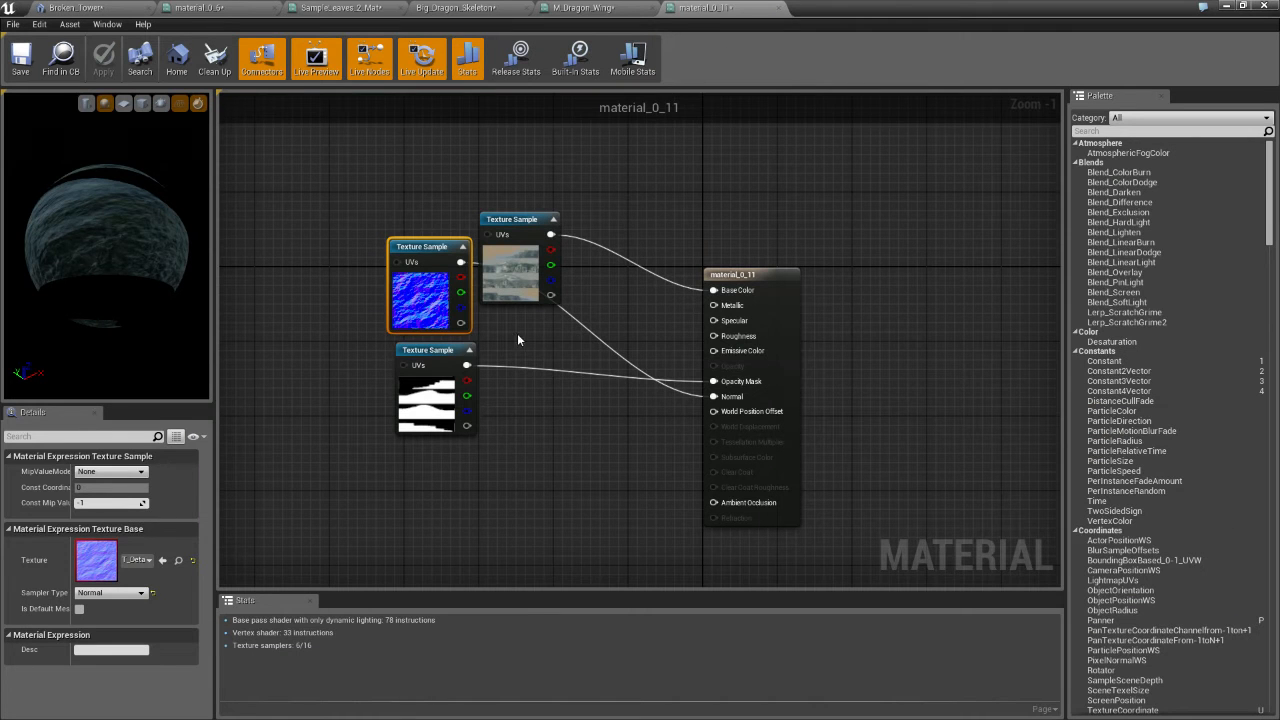
# Step: Break the normal map's link to Normal and bring up the Broken_Tower mesh tab
pyautogui.rightClick(713, 335)
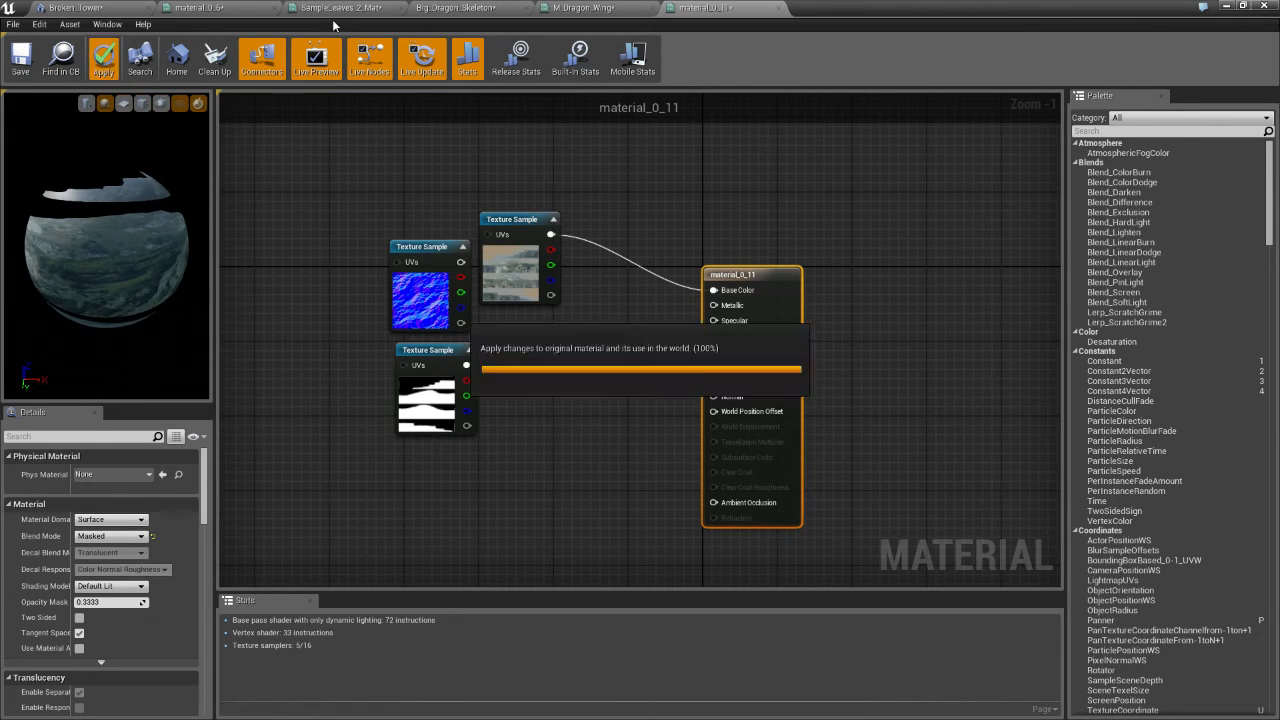
pyautogui.click(75, 8)
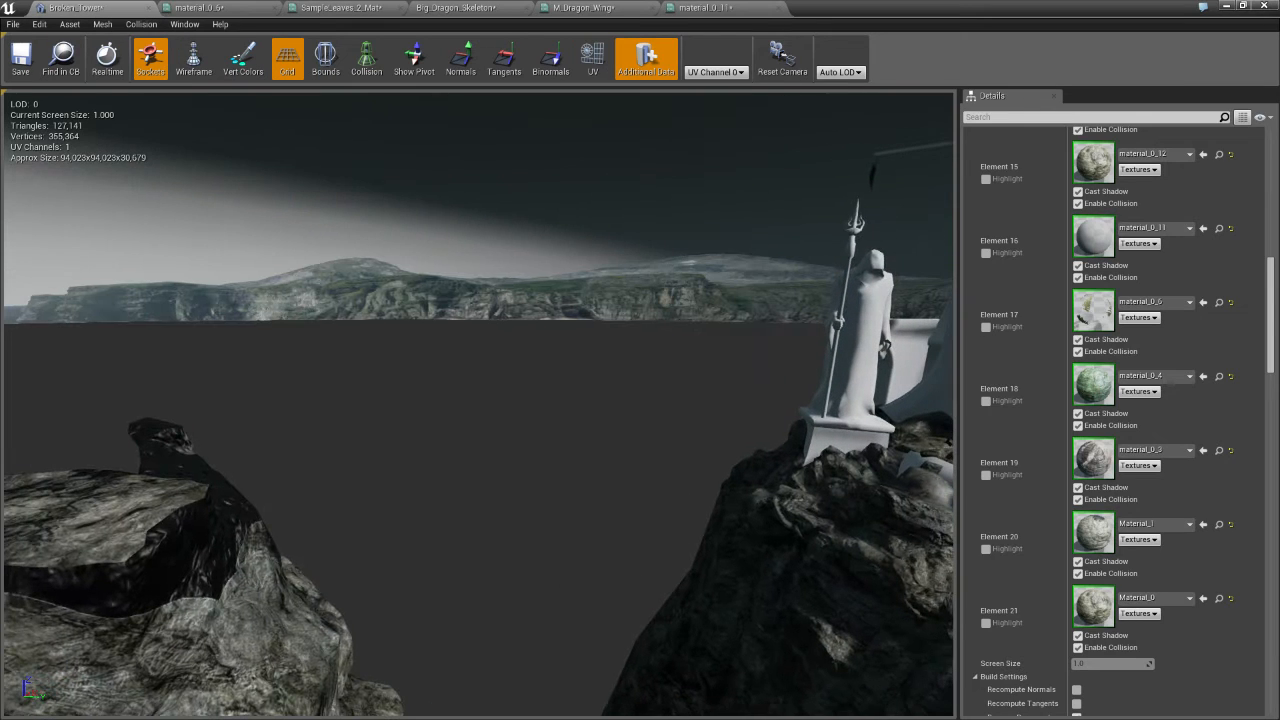